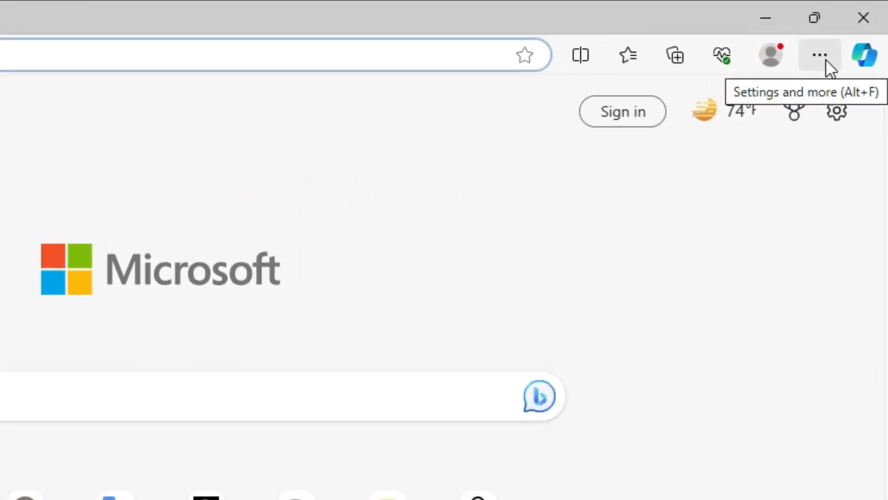
# - Open Edge Settings from the Settings and more menu, landing on the profile section
pyautogui.click(819, 55)
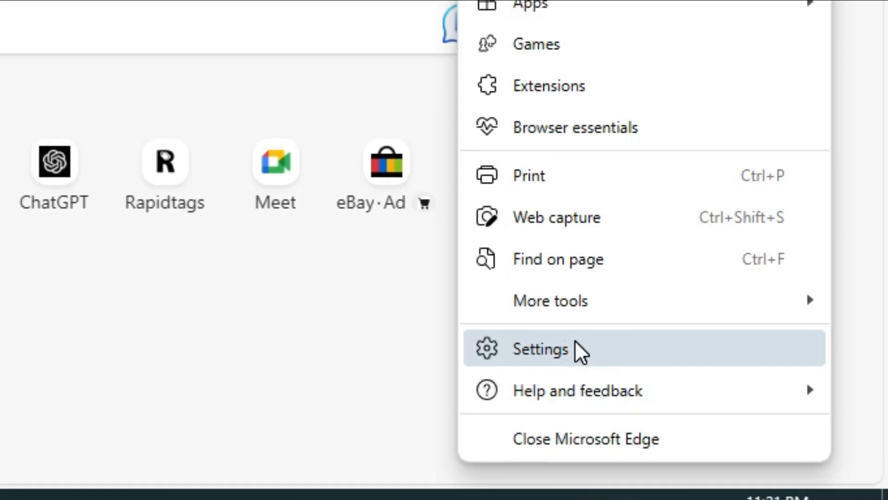
pyautogui.click(540, 348)
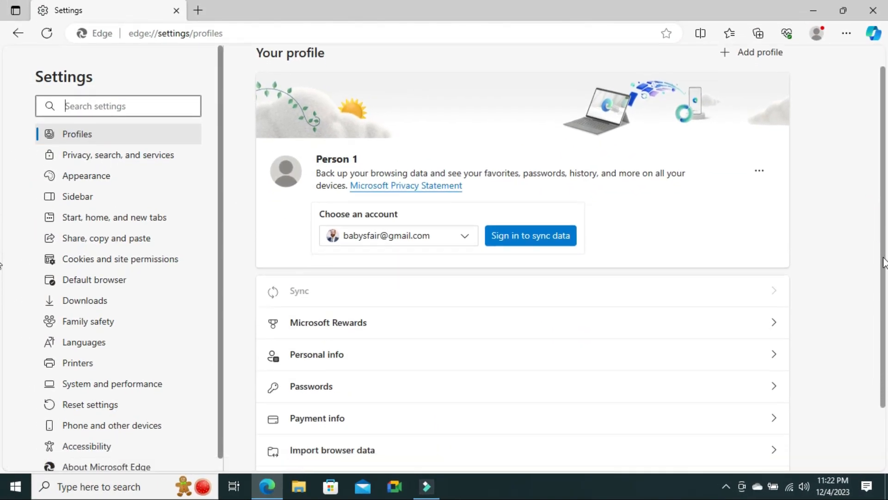
pyautogui.scroll(-3)
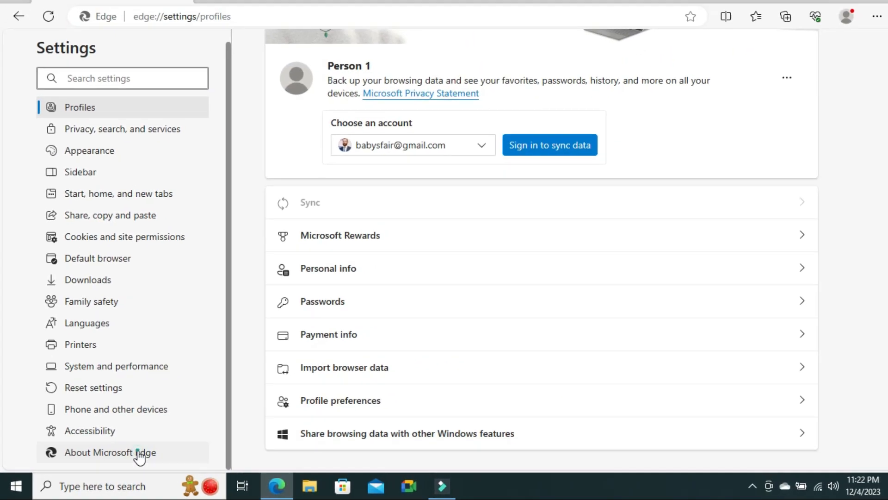
# - Open About Microsoft Edge and highlight the 'Microsoft Edge is up to date' message for version 119.0.2151.97
pyautogui.click(111, 452)
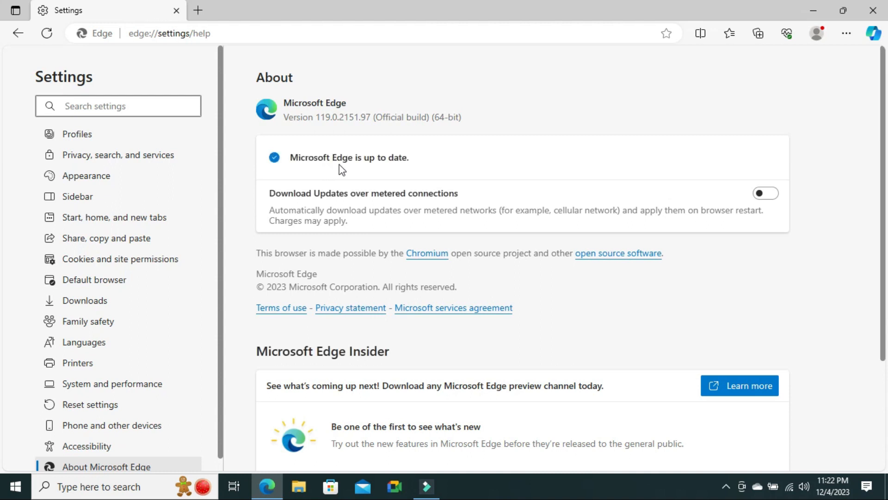
pyautogui.moveTo(306, 160)
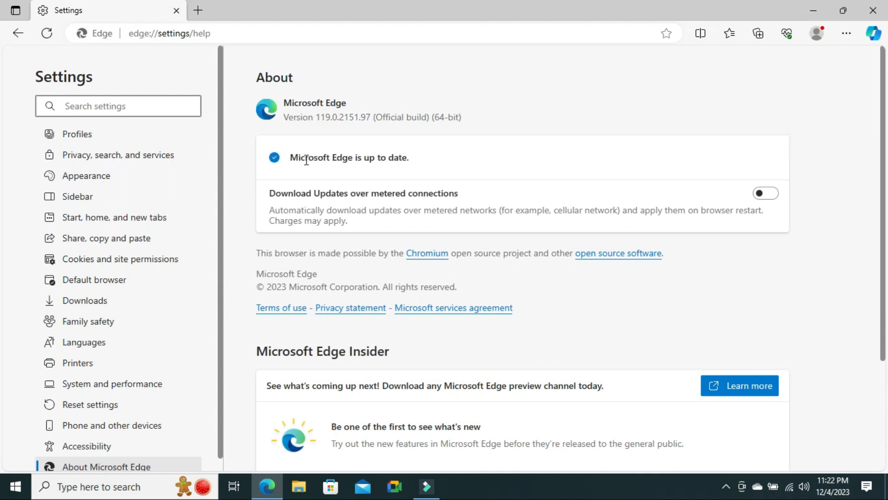
pyautogui.doubleClick(322, 157)
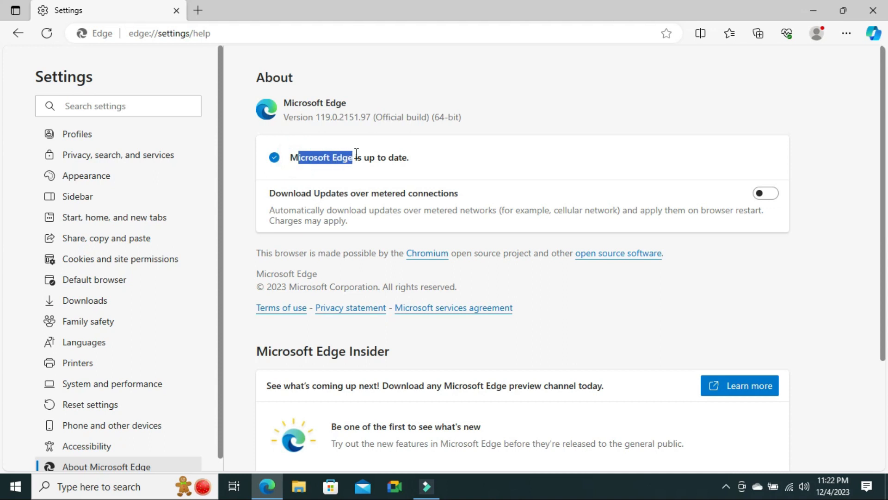
pyautogui.moveTo(353, 158); pyautogui.dragTo(409, 158)
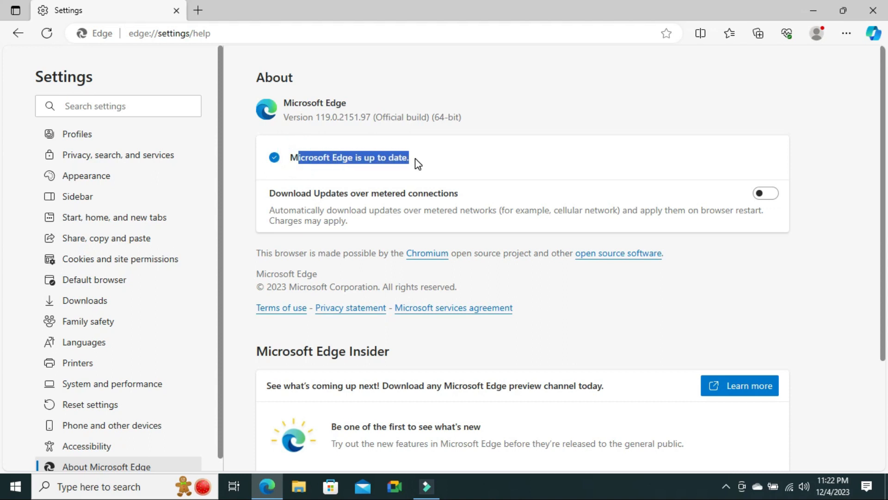
pyautogui.click(491, 160)
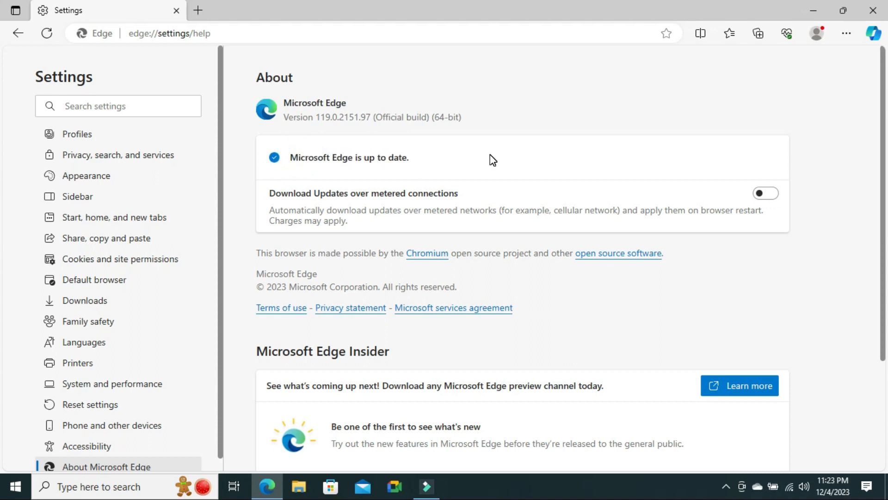